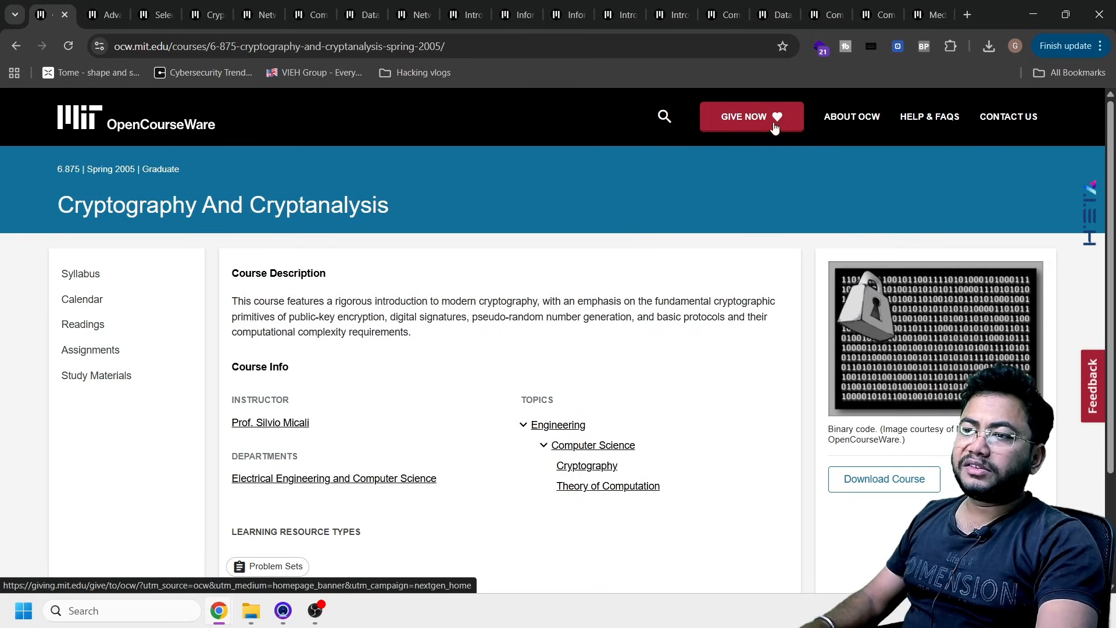
pyautogui.moveTo(328, 269)
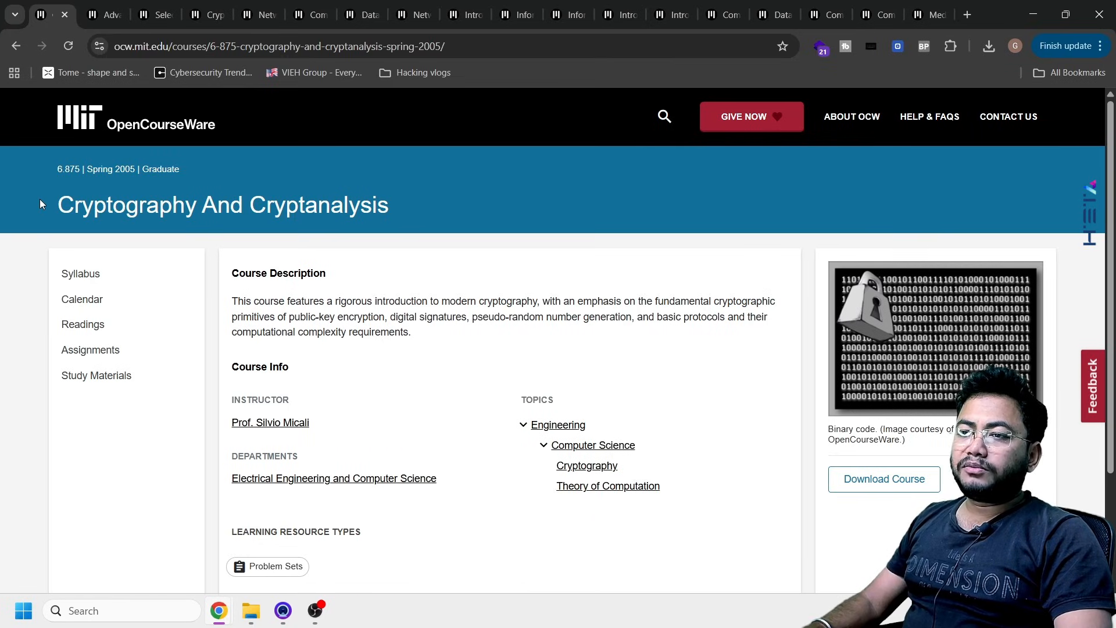
# Highlight 'Cryptography' in the course title, scroll, then switch to Advanced Topics In Cryptography.
pyautogui.doubleClick(127, 205)
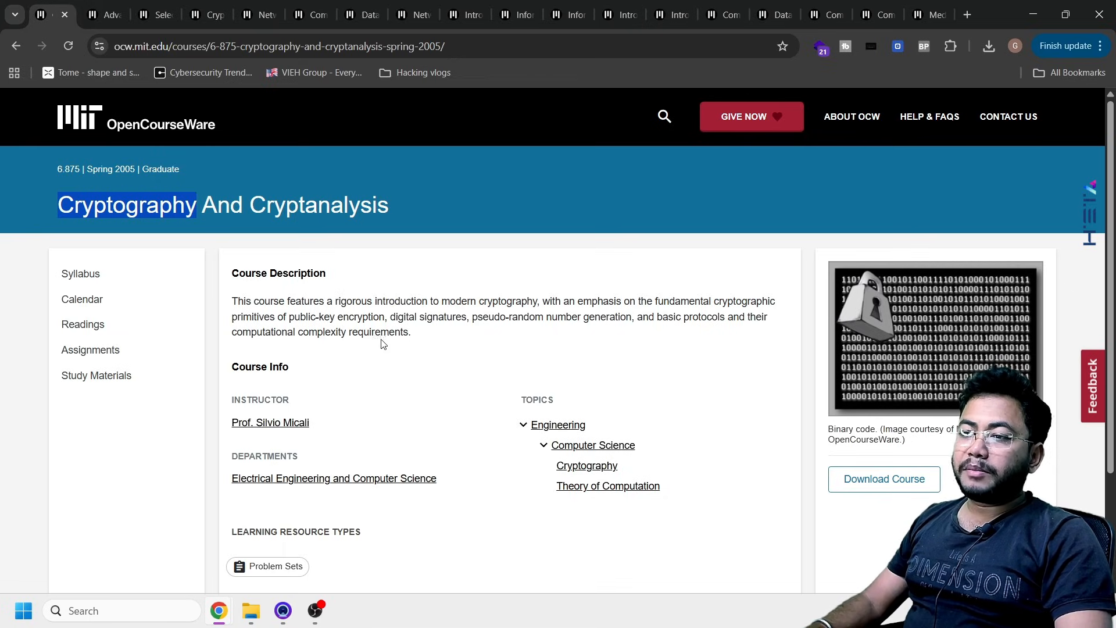
pyautogui.scroll(-3)
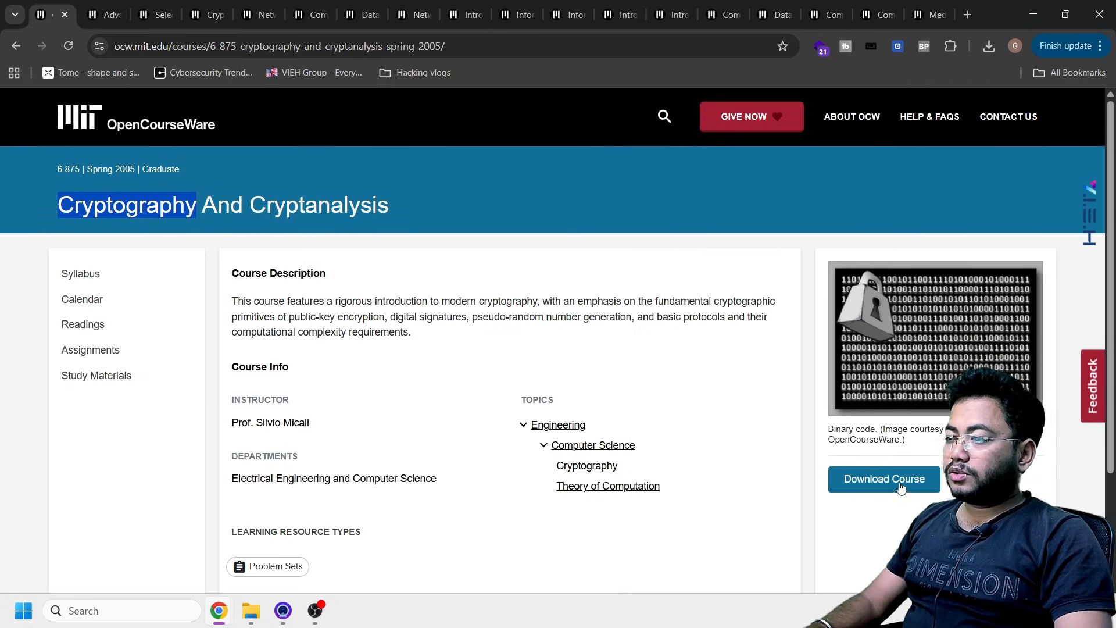
pyautogui.moveTo(718, 465)
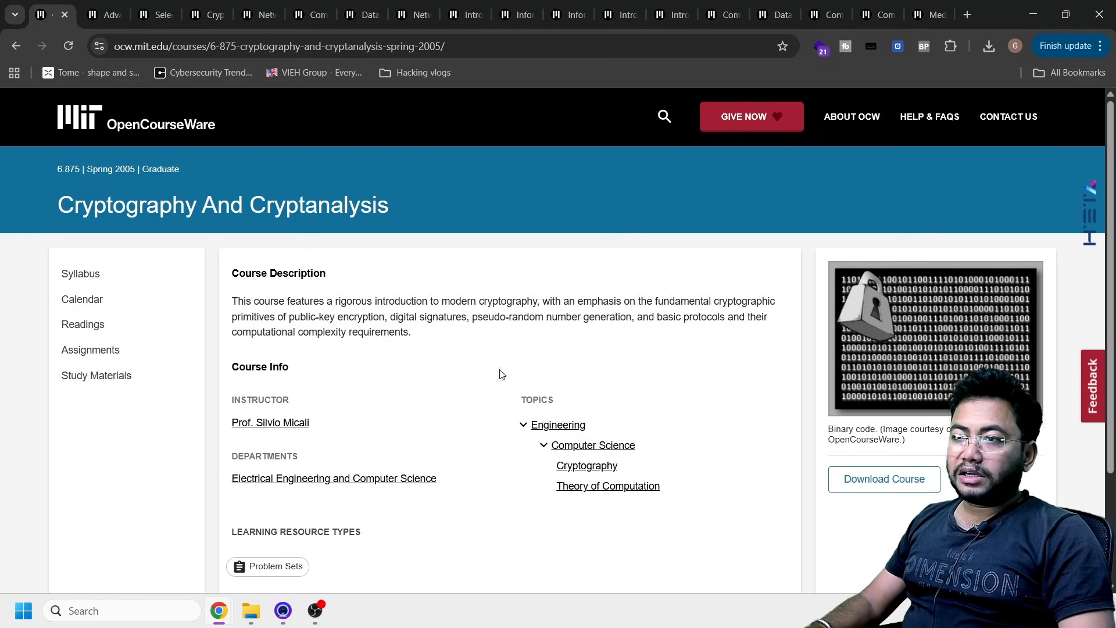
pyautogui.moveTo(249, 219)
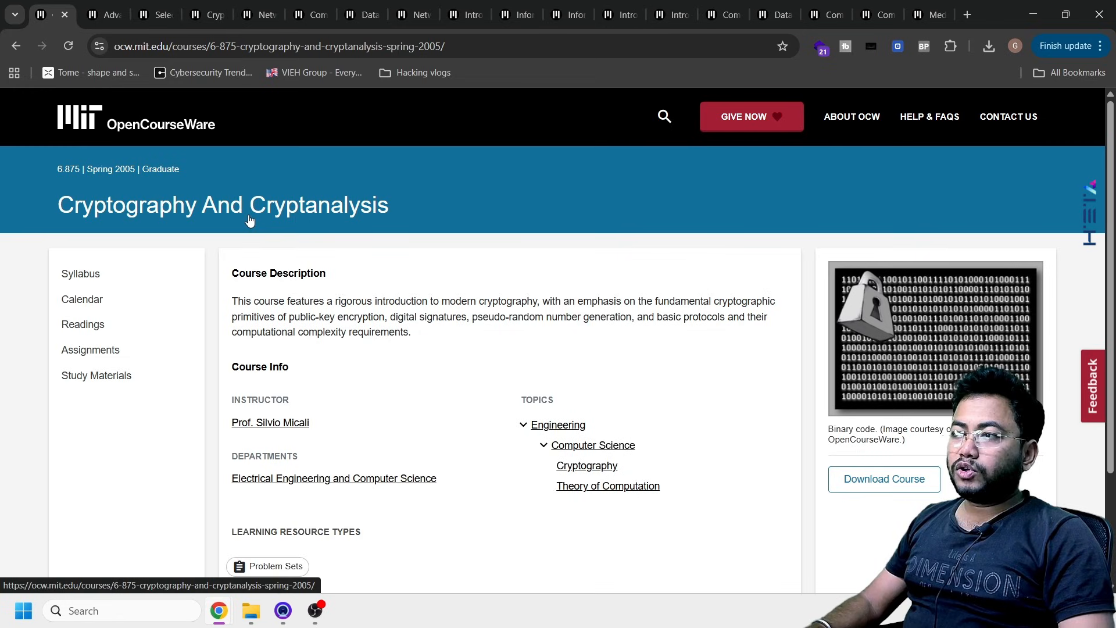
pyautogui.click(105, 14)
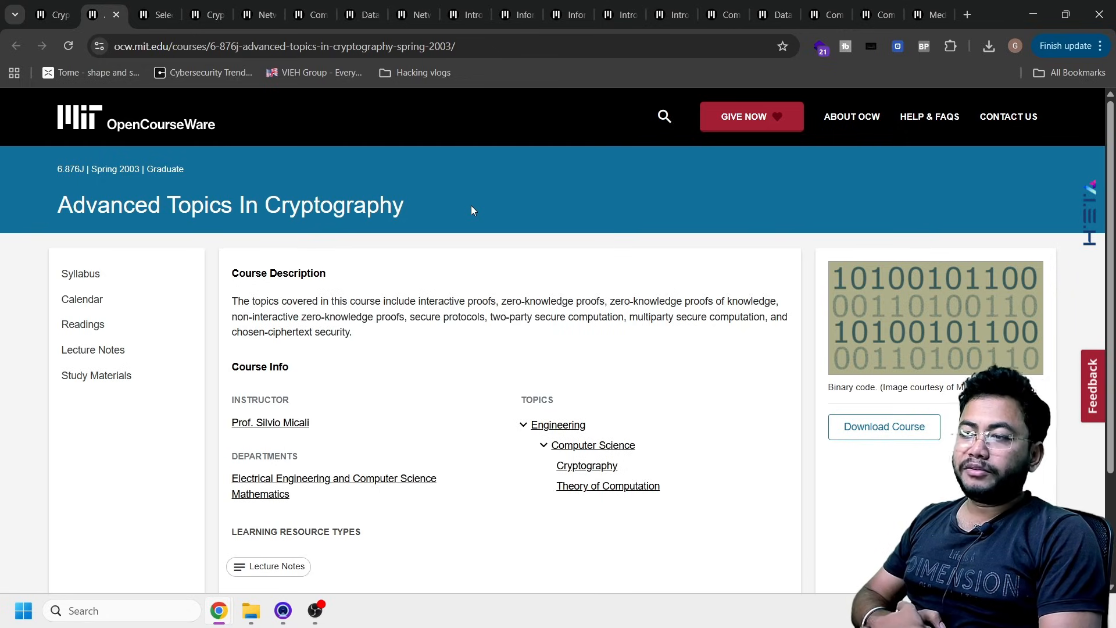
pyautogui.moveTo(489, 345)
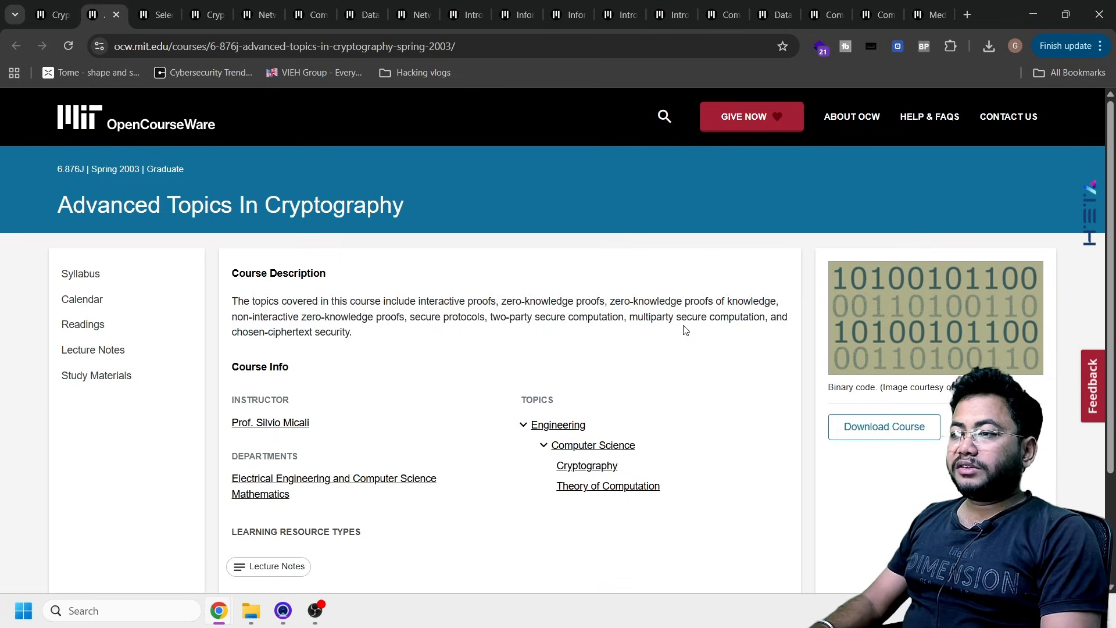
pyautogui.moveTo(698, 339)
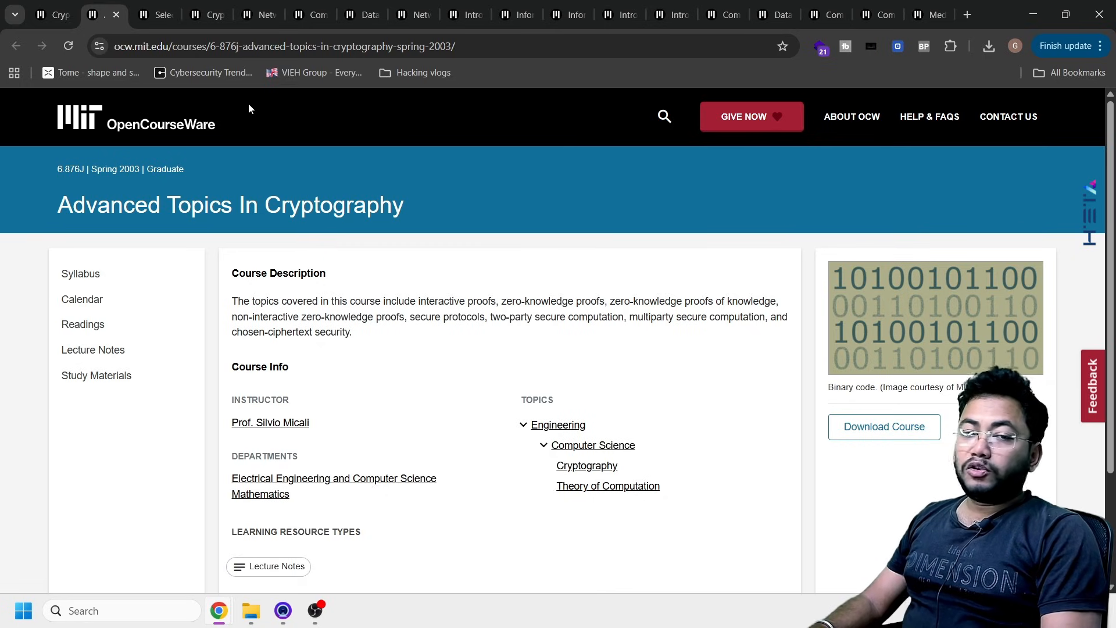
pyautogui.moveTo(155, 13)
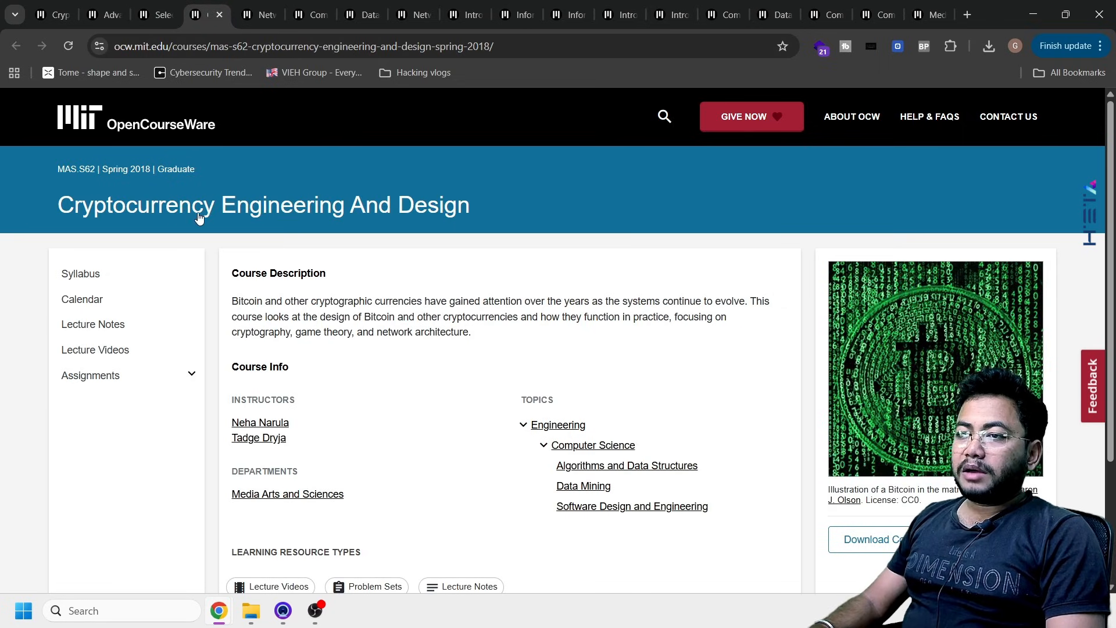
pyautogui.moveTo(590, 315)
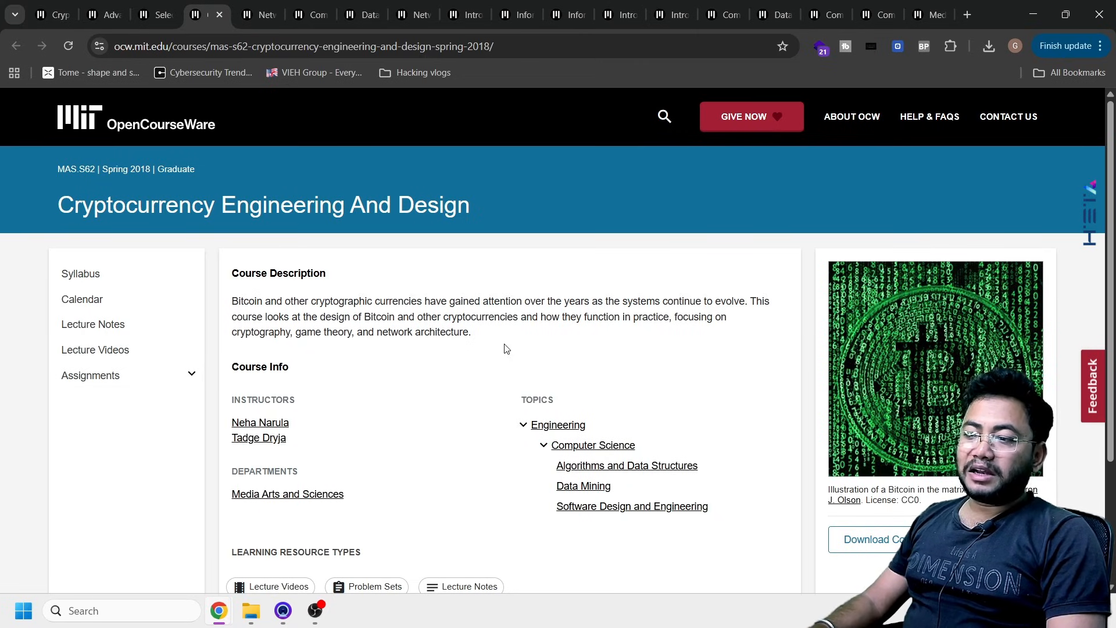
pyautogui.moveTo(187, 118)
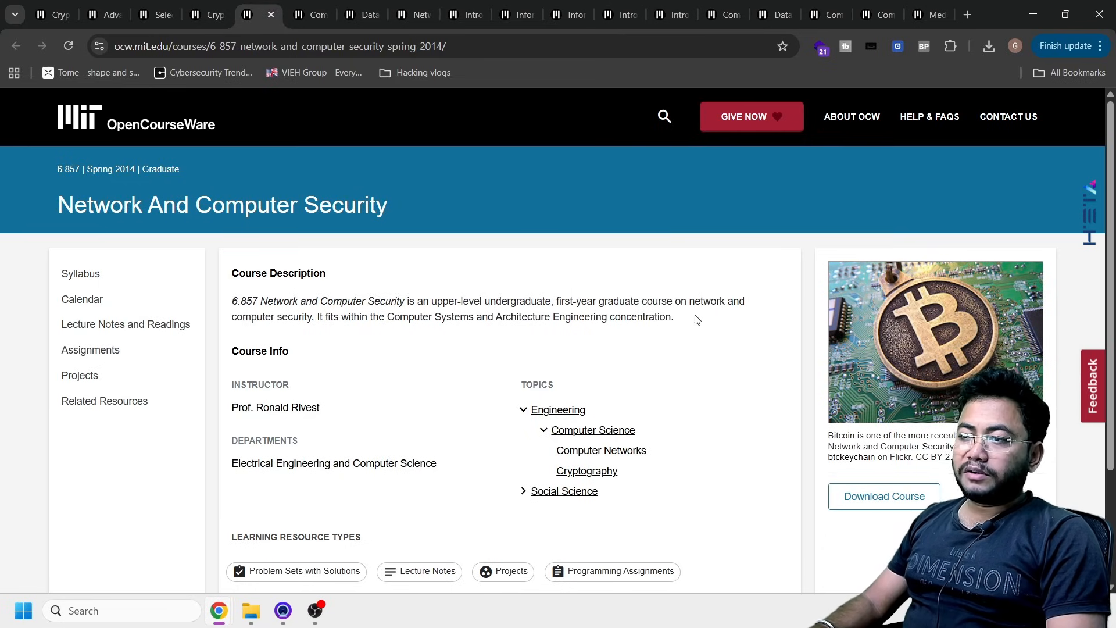
# Highlight the end of the course description and move on to the Computer Networks course page.
pyautogui.moveTo(496, 317); pyautogui.dragTo(672, 317)
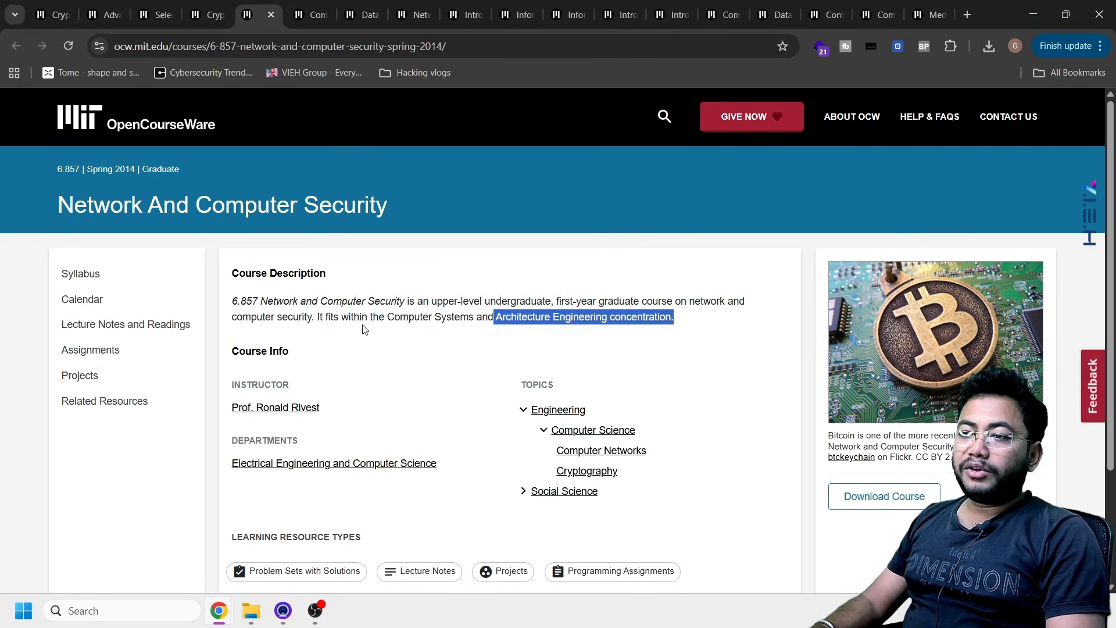
pyautogui.click(363, 327)
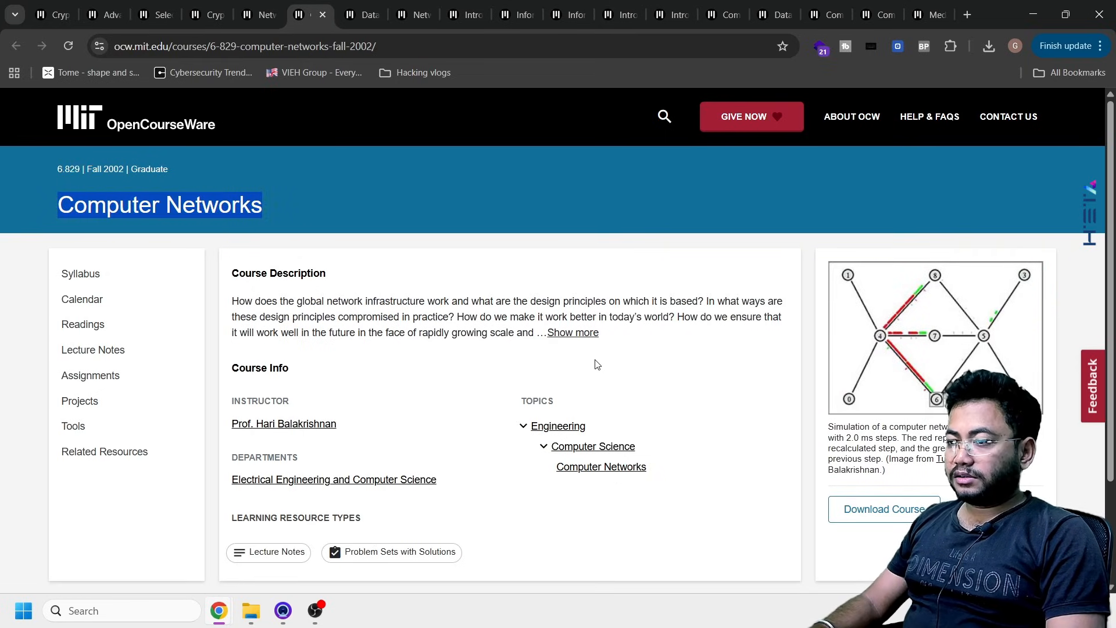
pyautogui.click(310, 14)
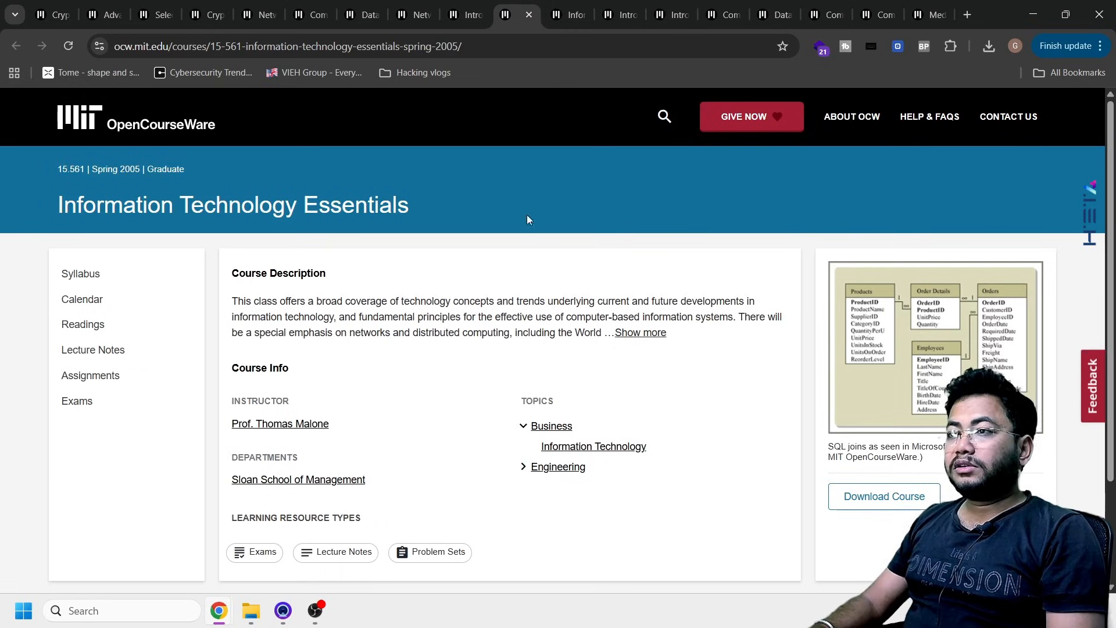
pyautogui.moveTo(502, 294)
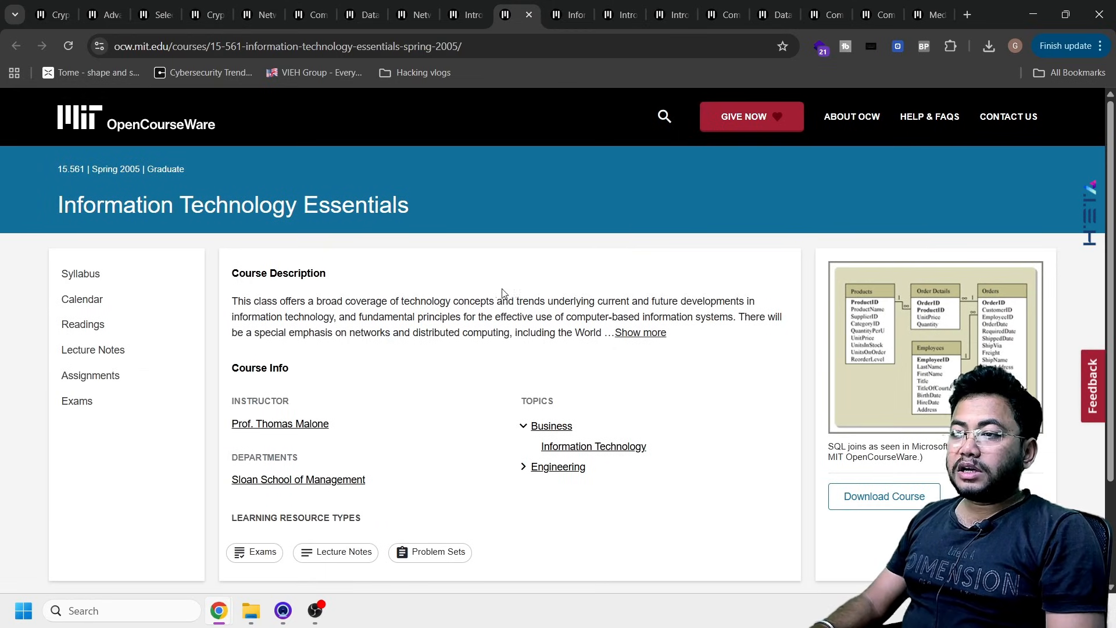
pyautogui.moveTo(476, 217)
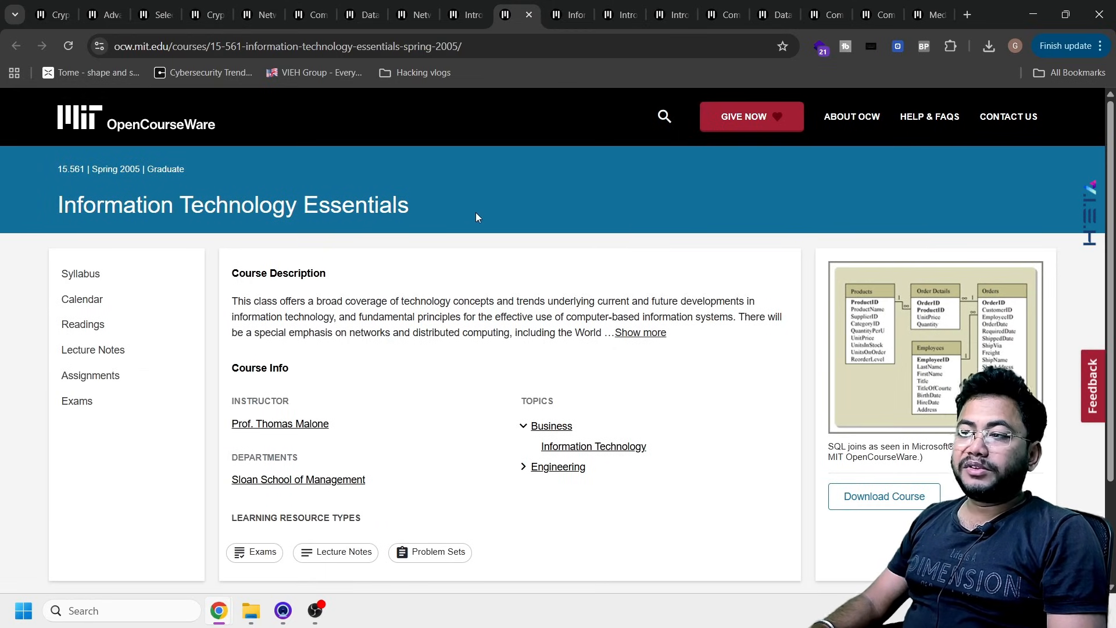
pyautogui.moveTo(510, 210)
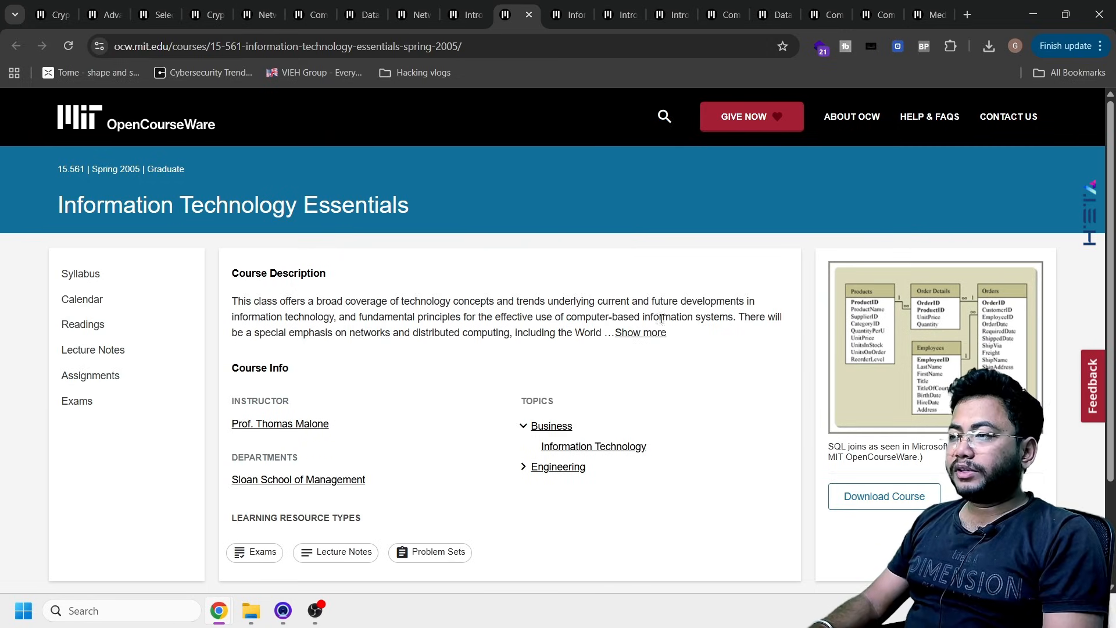
pyautogui.moveTo(665, 348)
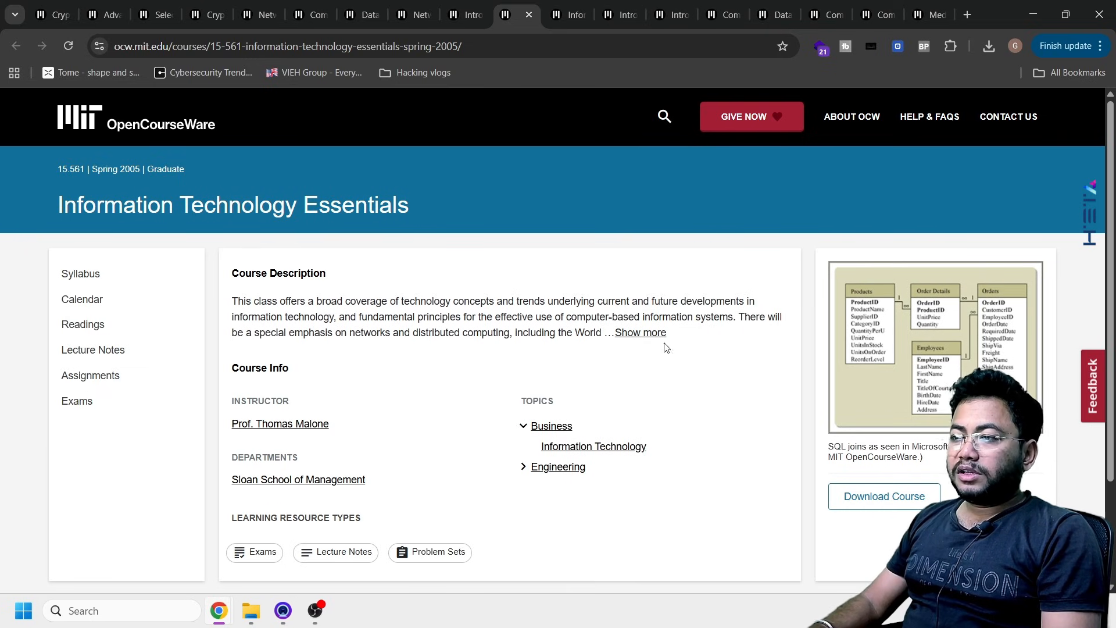
# Expand the full Information Technology Essentials course description with 'Show more'.
pyautogui.click(639, 333)
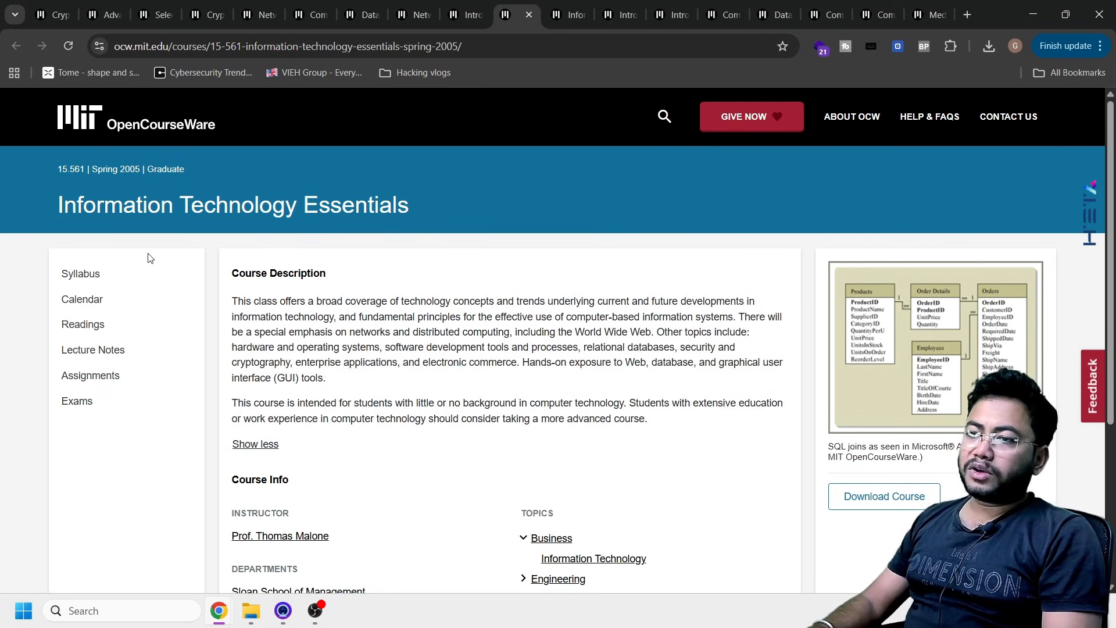
pyautogui.moveTo(451, 250)
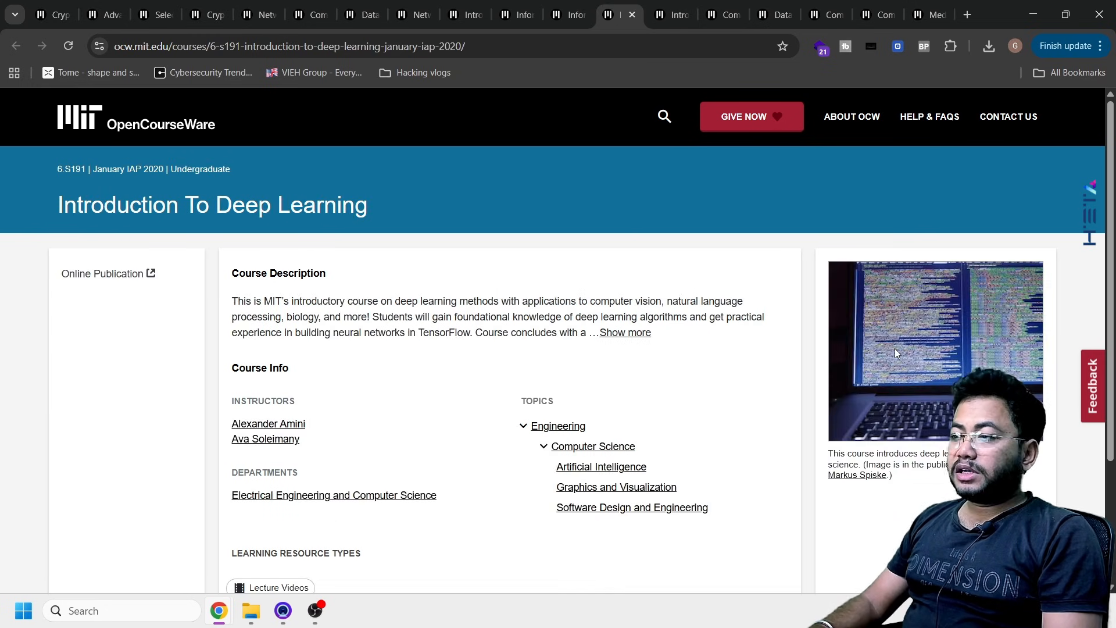
# Visit the Introduction To C++ and Database Internet And Systems Integration course tabs.
pyautogui.scroll(-3)
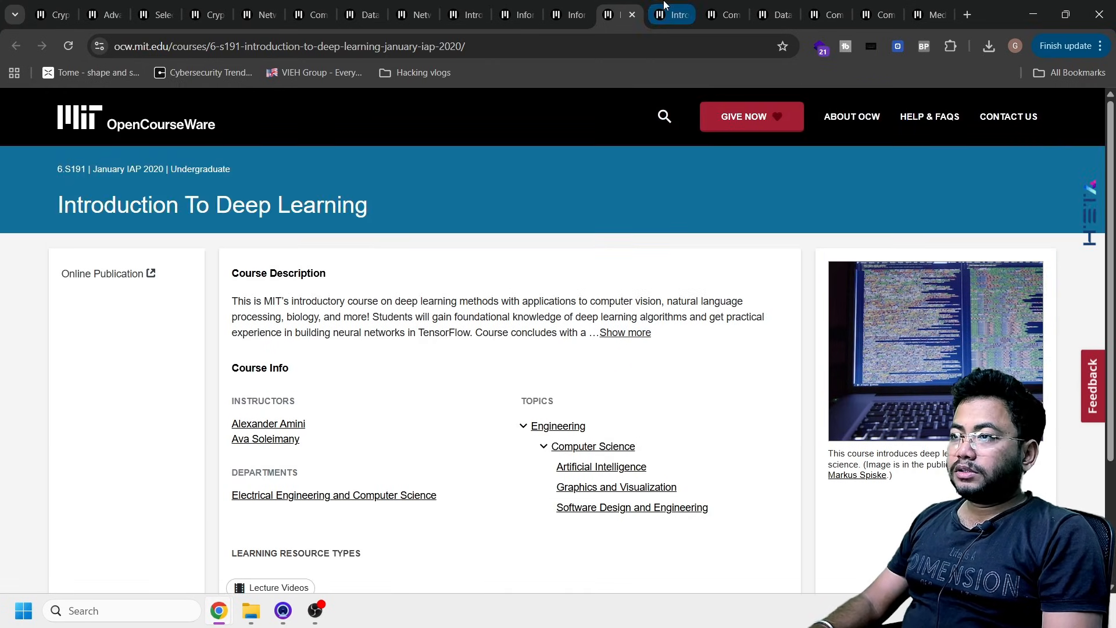
pyautogui.click(659, 14)
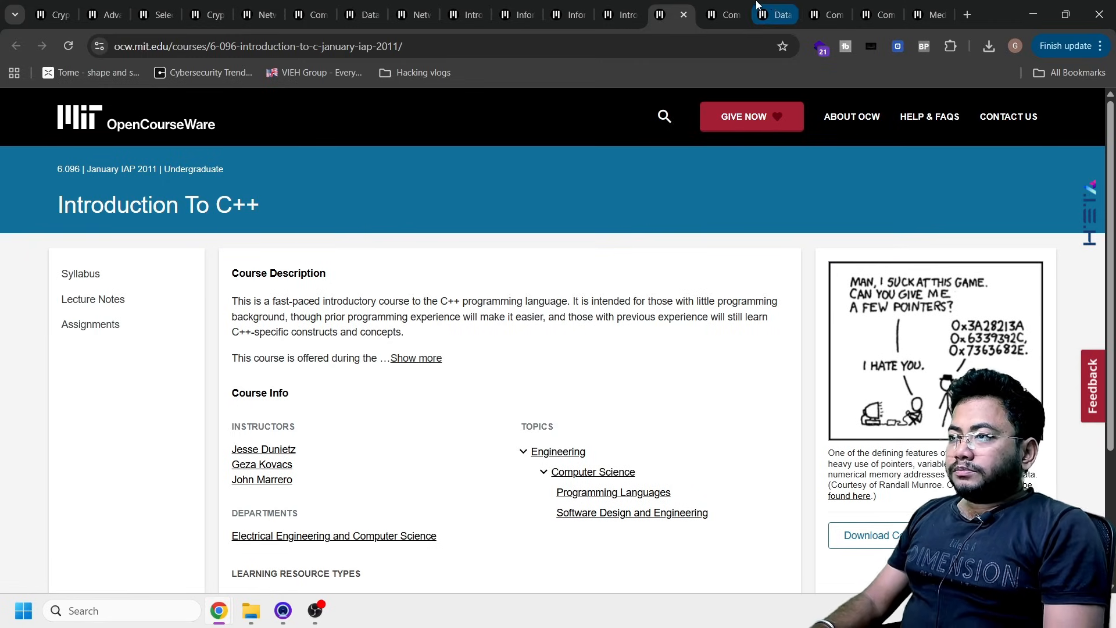
pyautogui.click(721, 14)
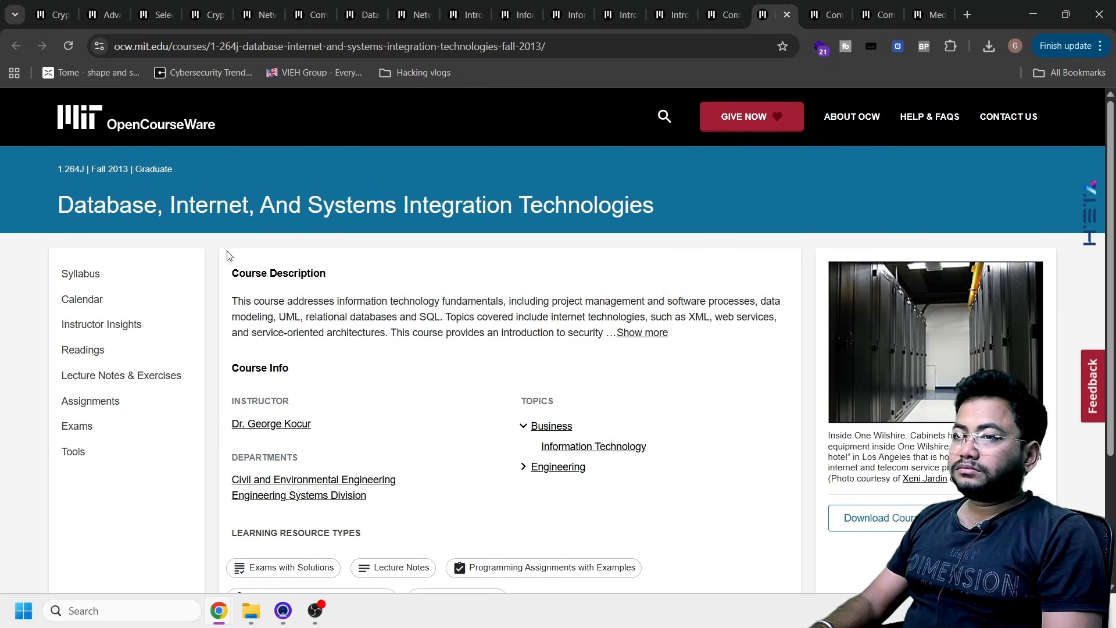
pyautogui.moveTo(660, 218)
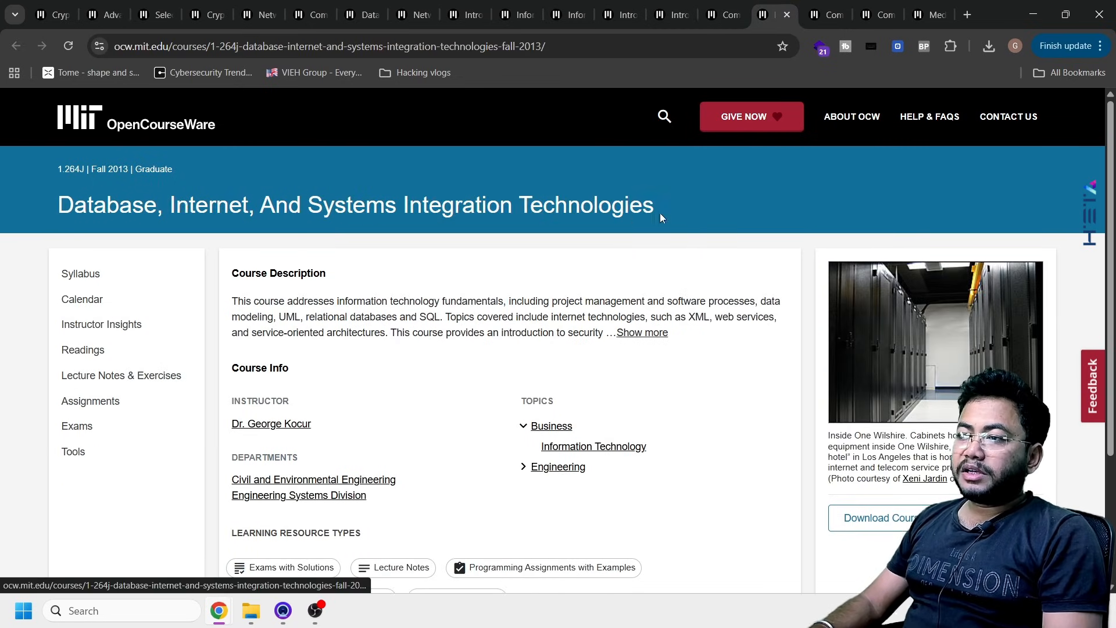
# View the Computer System Engineering course page, scrolling down and back up.
pyautogui.click(775, 14)
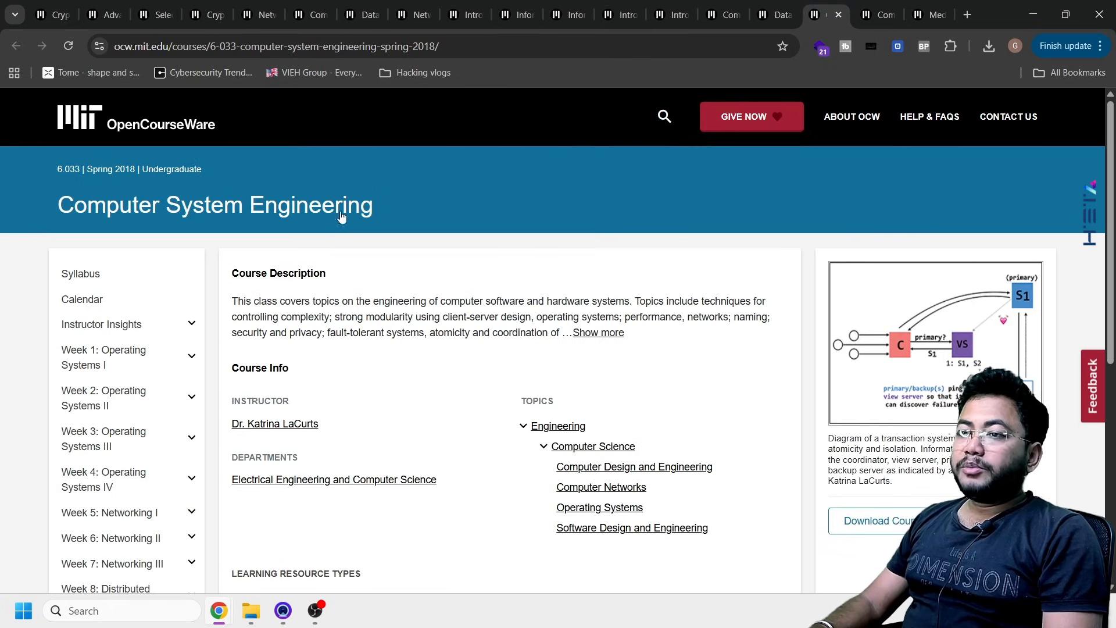
pyautogui.scroll(-3)
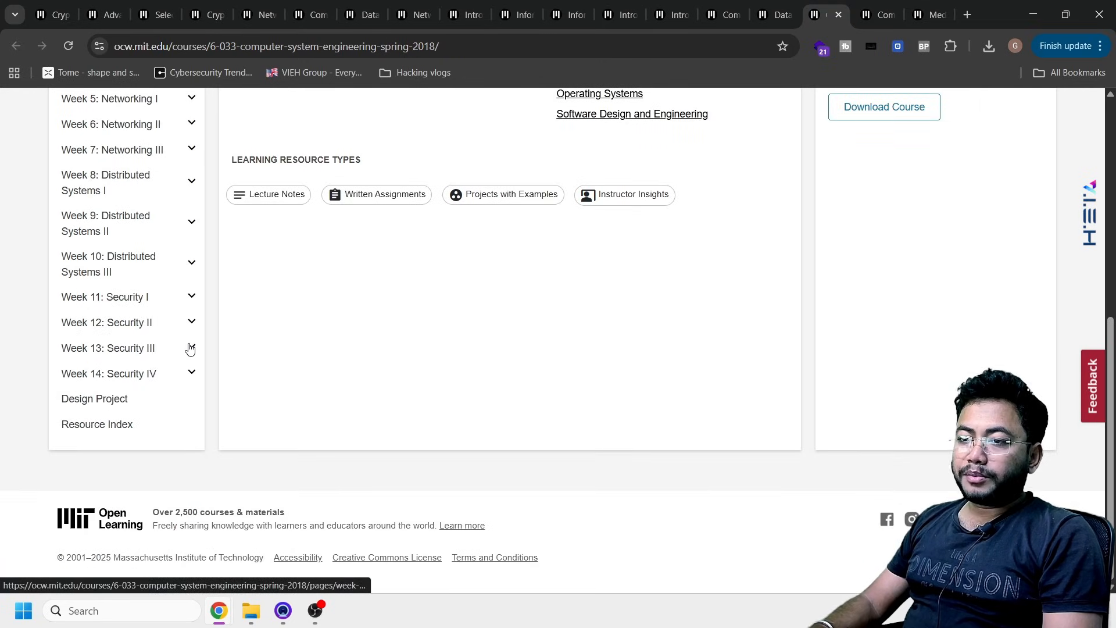
pyautogui.scroll(3)
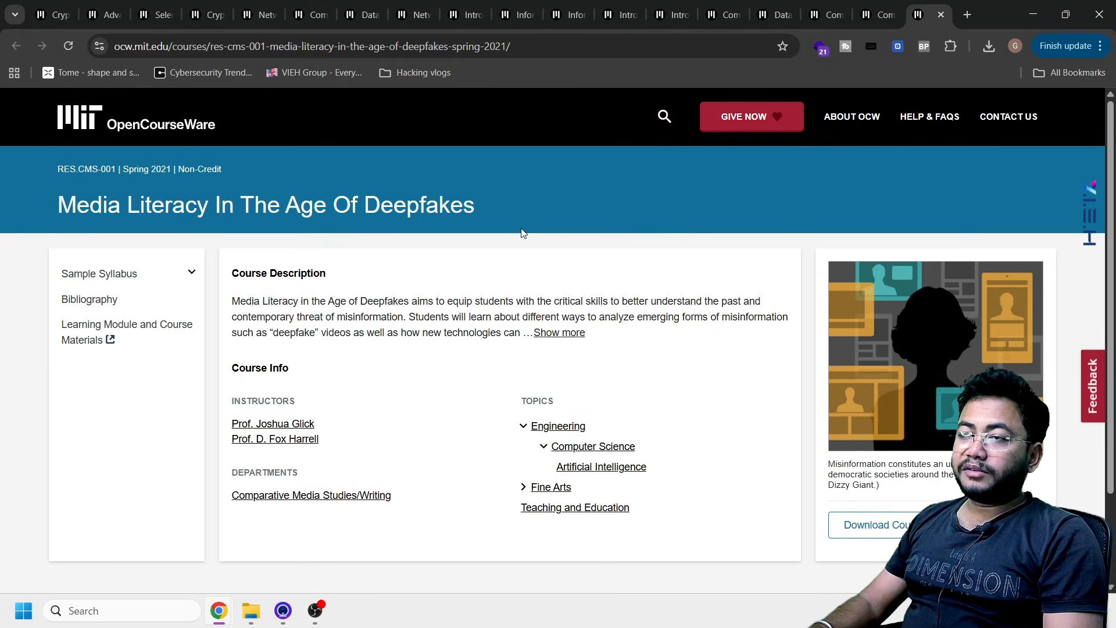
pyautogui.moveTo(448, 215)
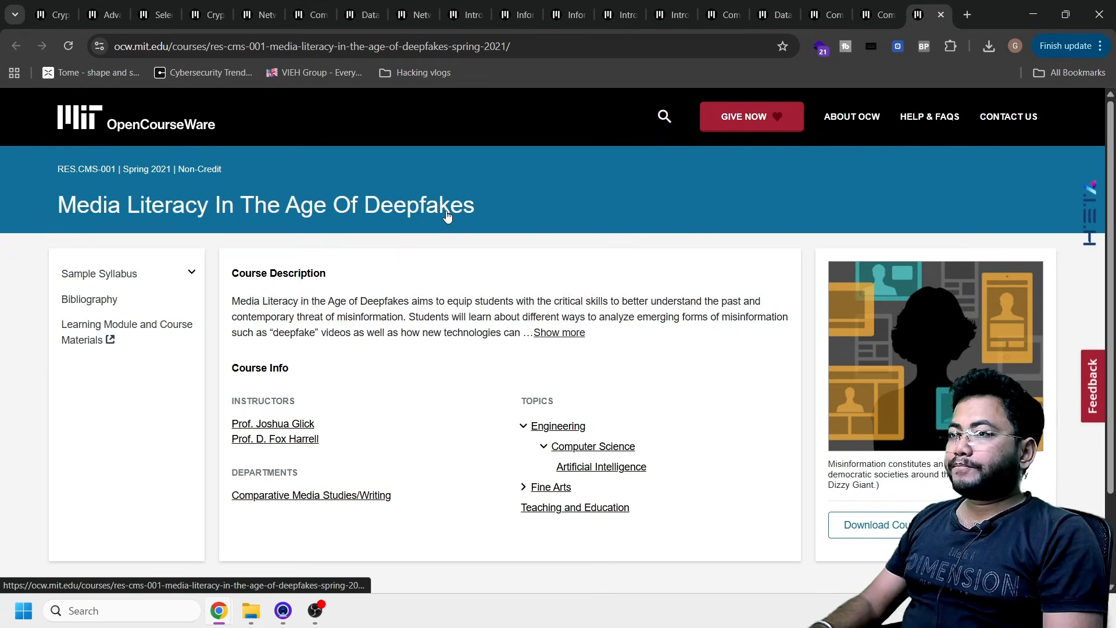